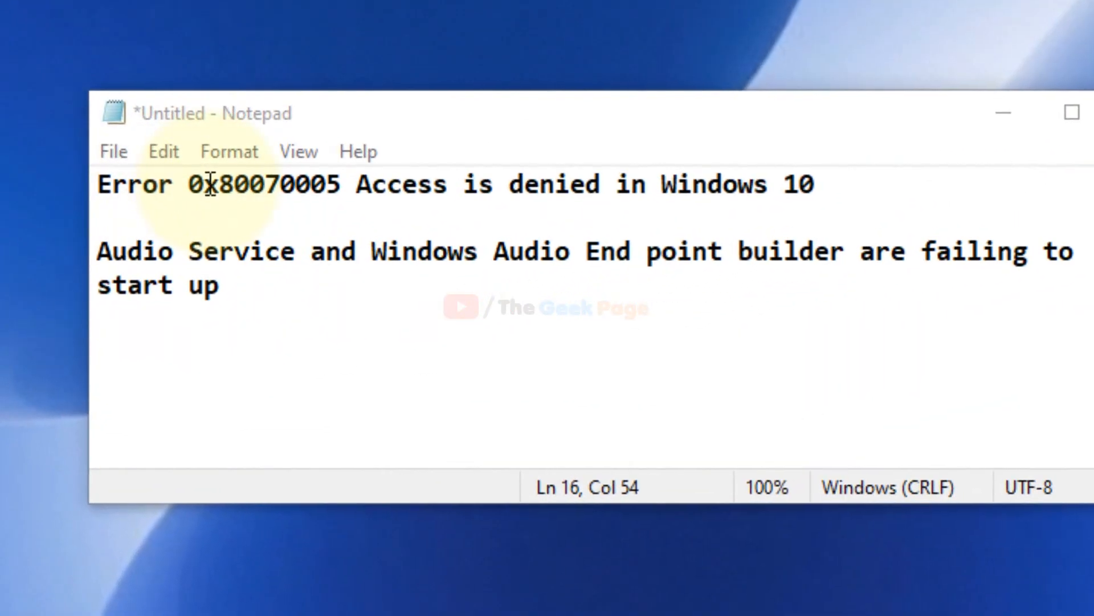
Step: Highlight the error code and 'Audio Service' in the note, then bring up the Windows Audio service properties
drag(98, 184, 340, 184)
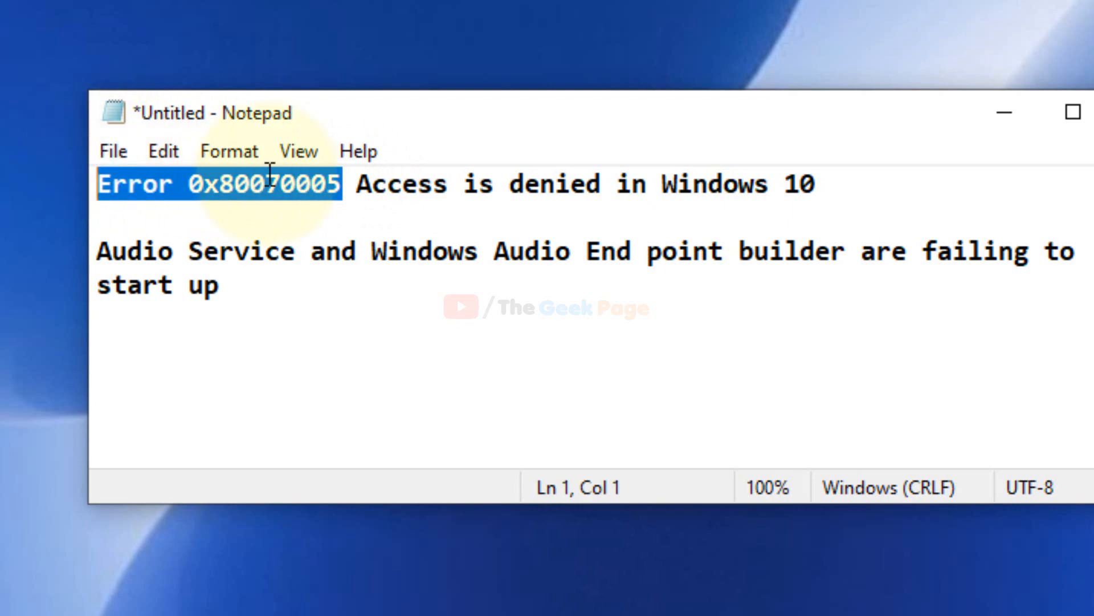
mouse_move(772, 195)
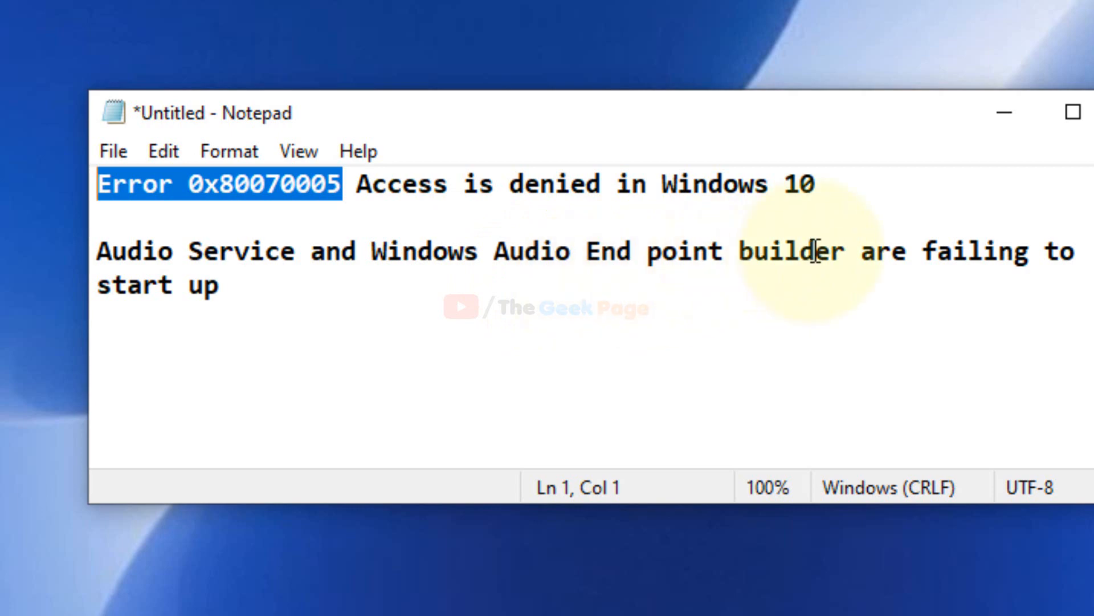
mouse_move(260, 279)
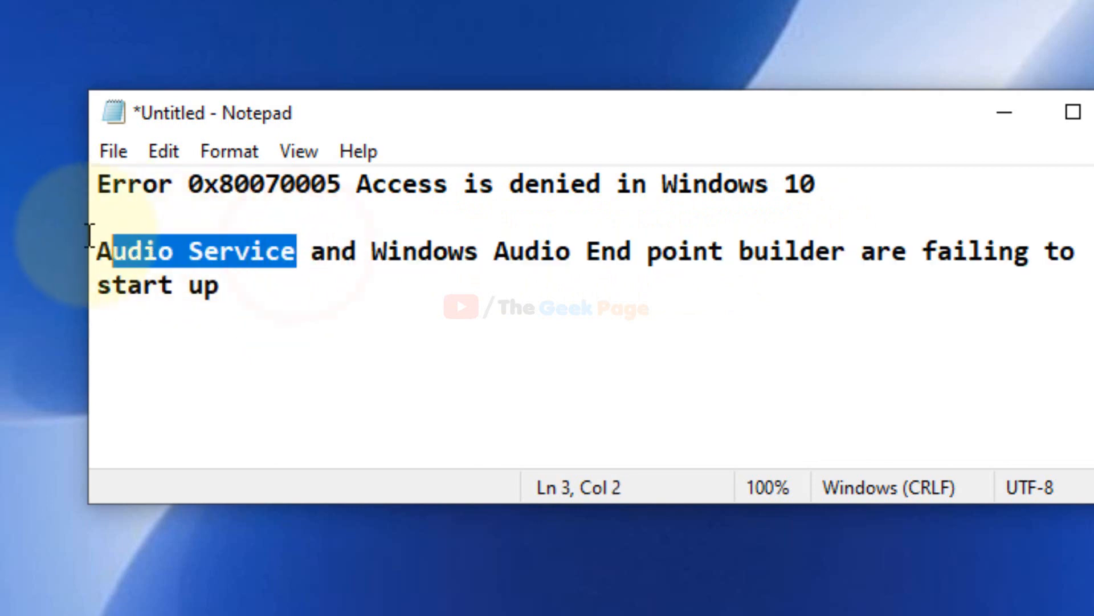
drag(374, 251, 711, 250)
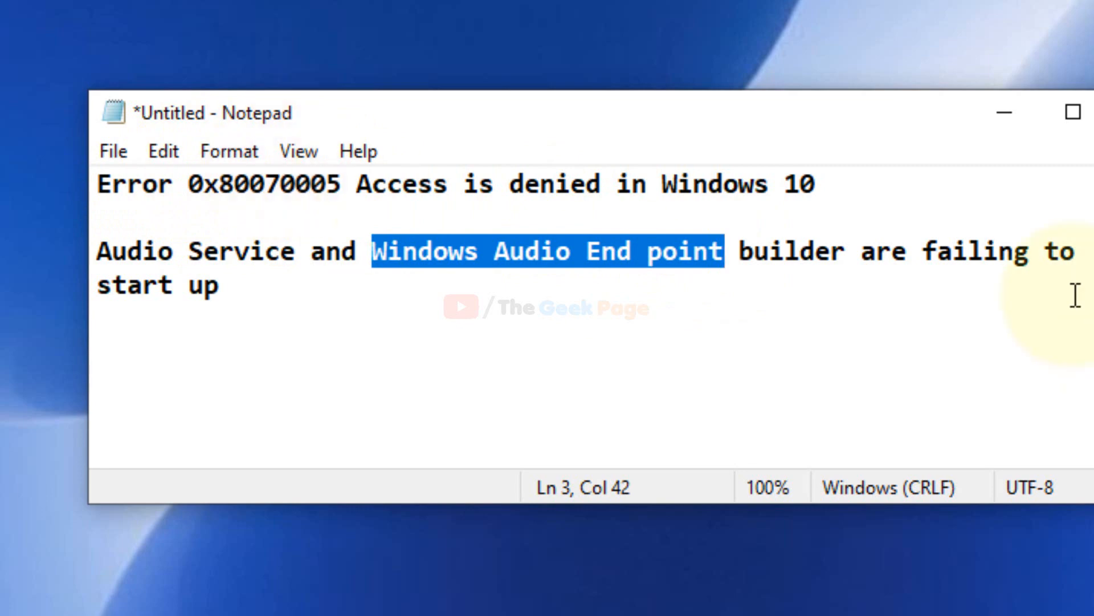
mouse_move(1003, 113)
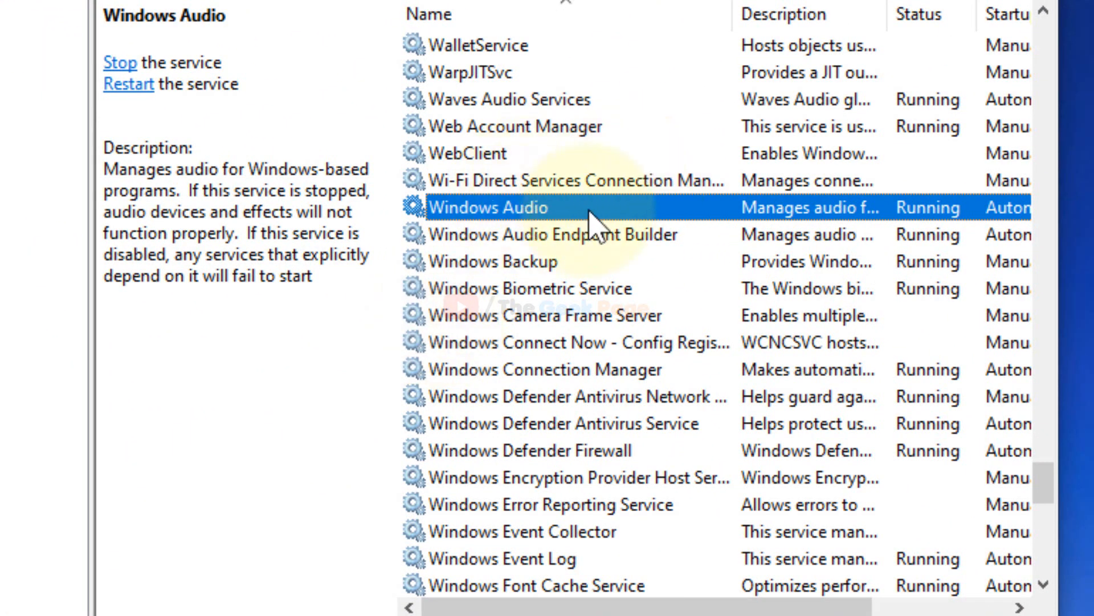
mouse_move(572, 227)
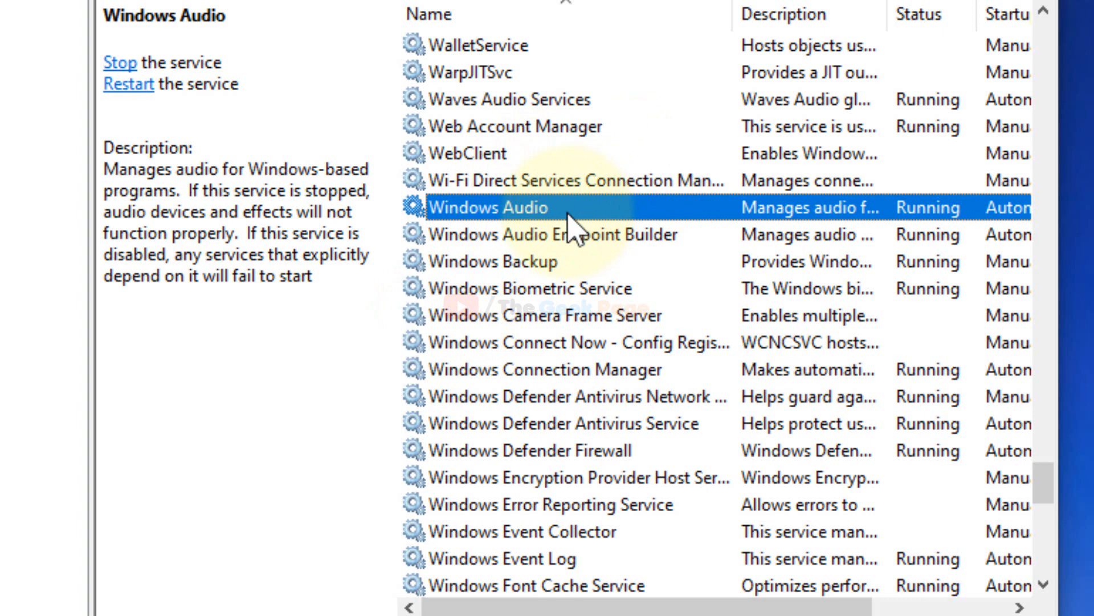
mouse_move(555, 227)
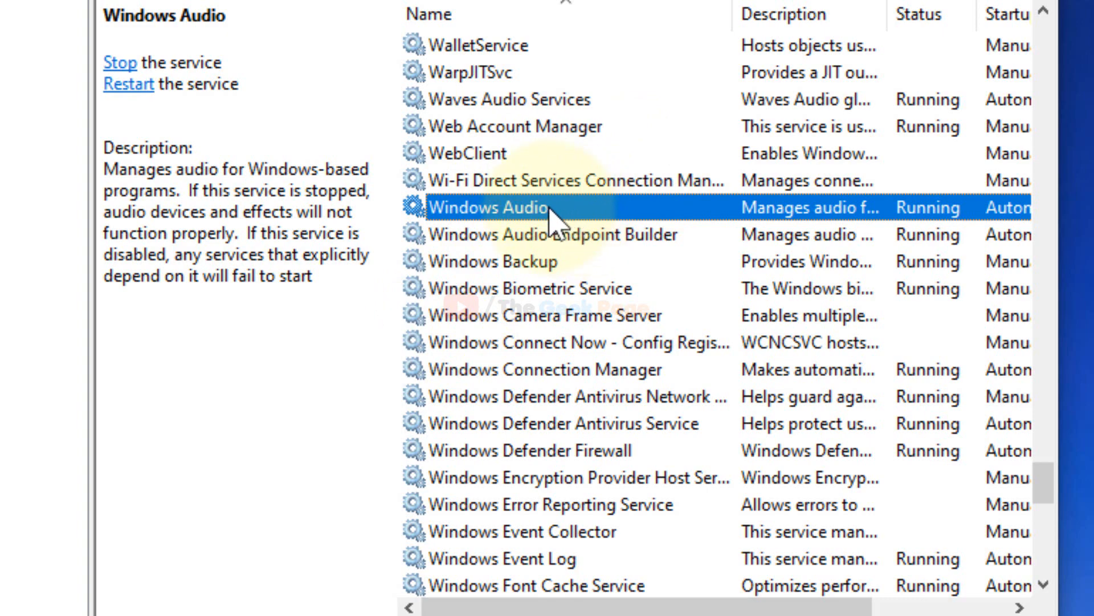
double_click(487, 207)
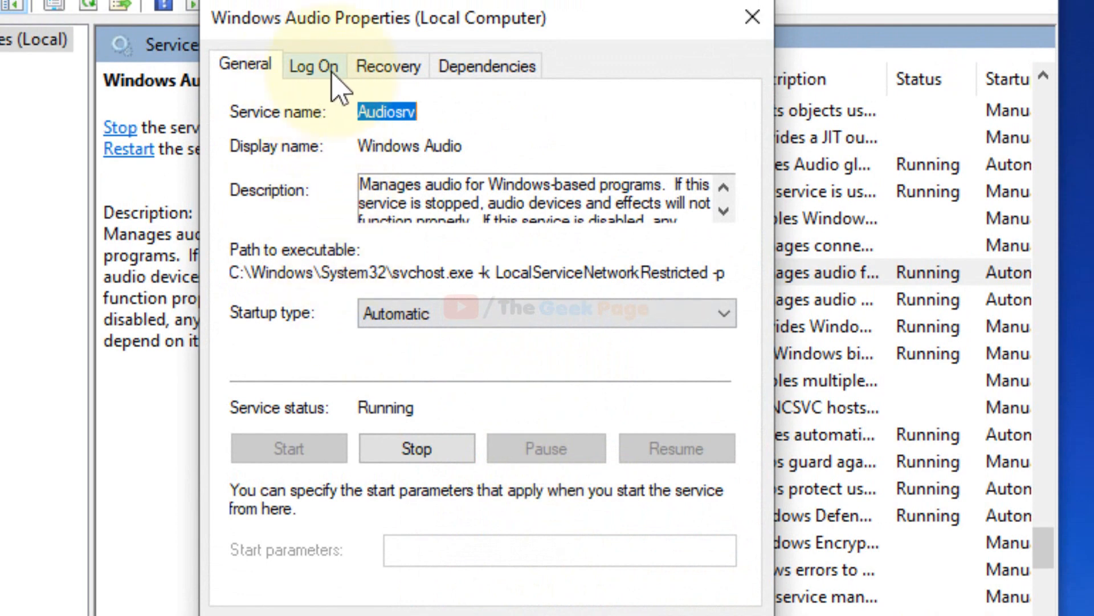
Step: Set Windows Audio to log on as Local System account with desktop interaction allowed, and apply it
click(312, 67)
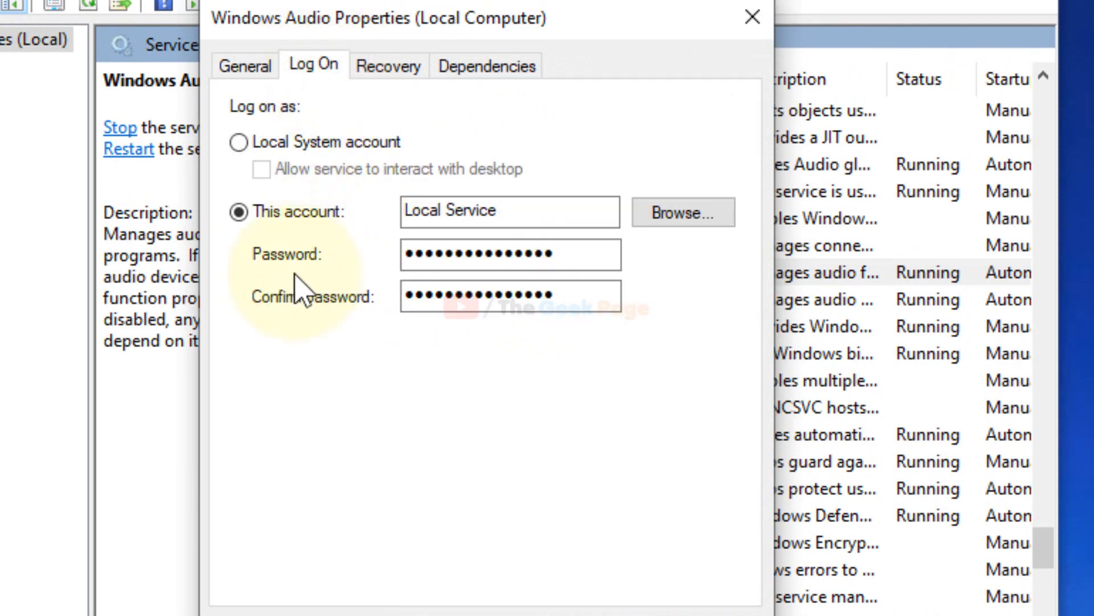
click(239, 141)
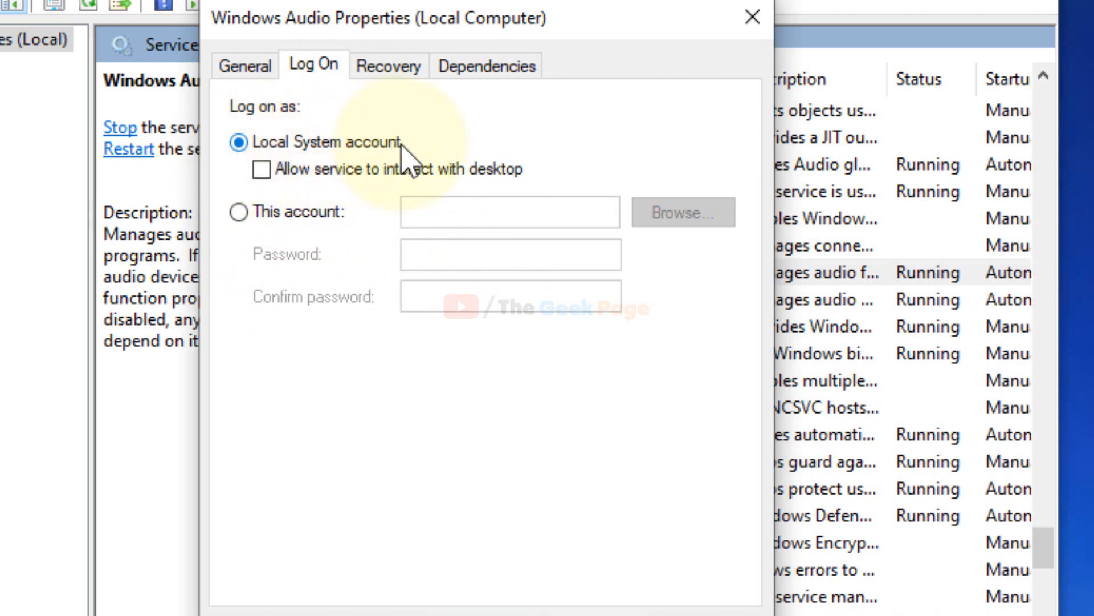
click(261, 170)
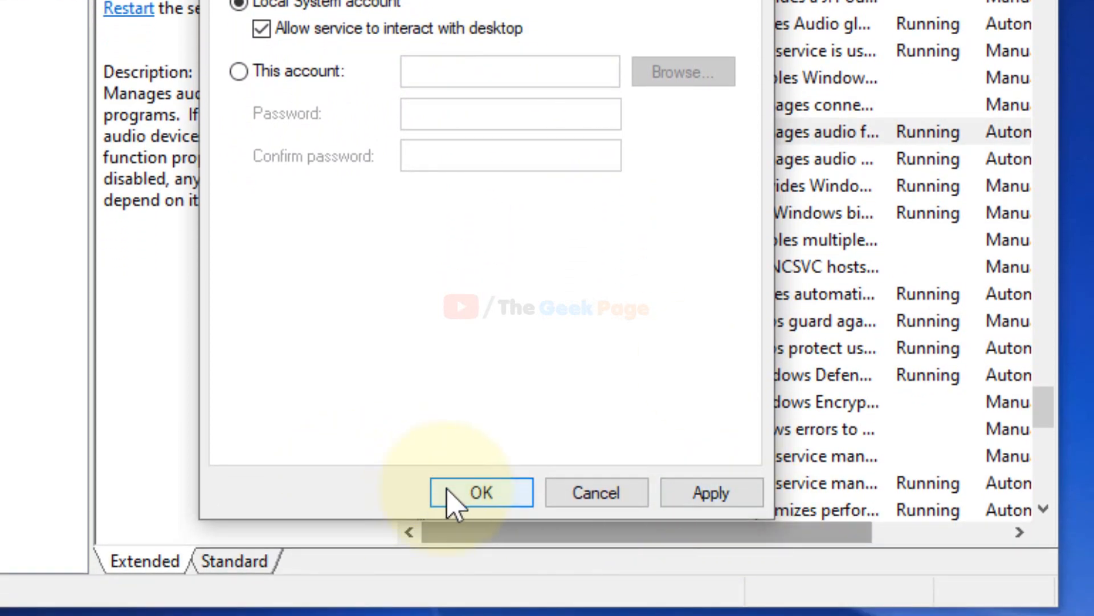
click(480, 493)
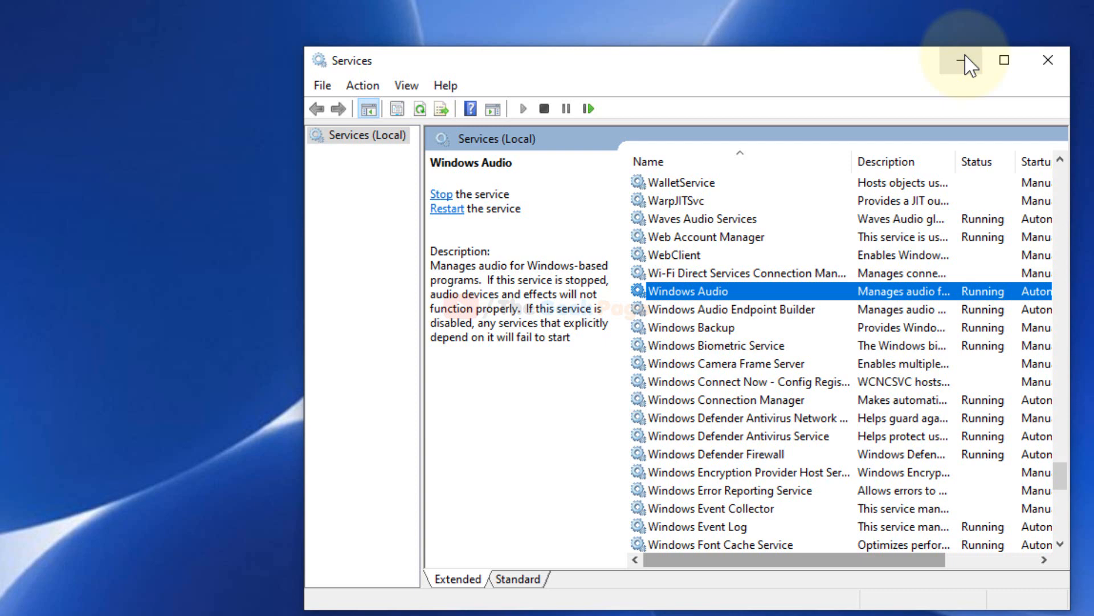
mouse_move(967, 61)
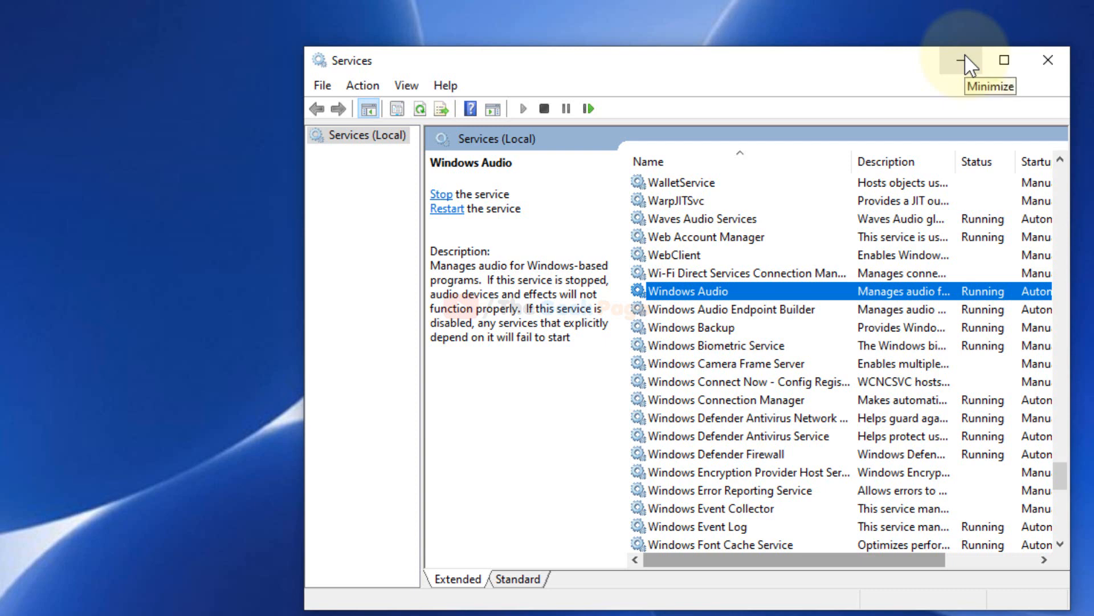
mouse_move(1002, 69)
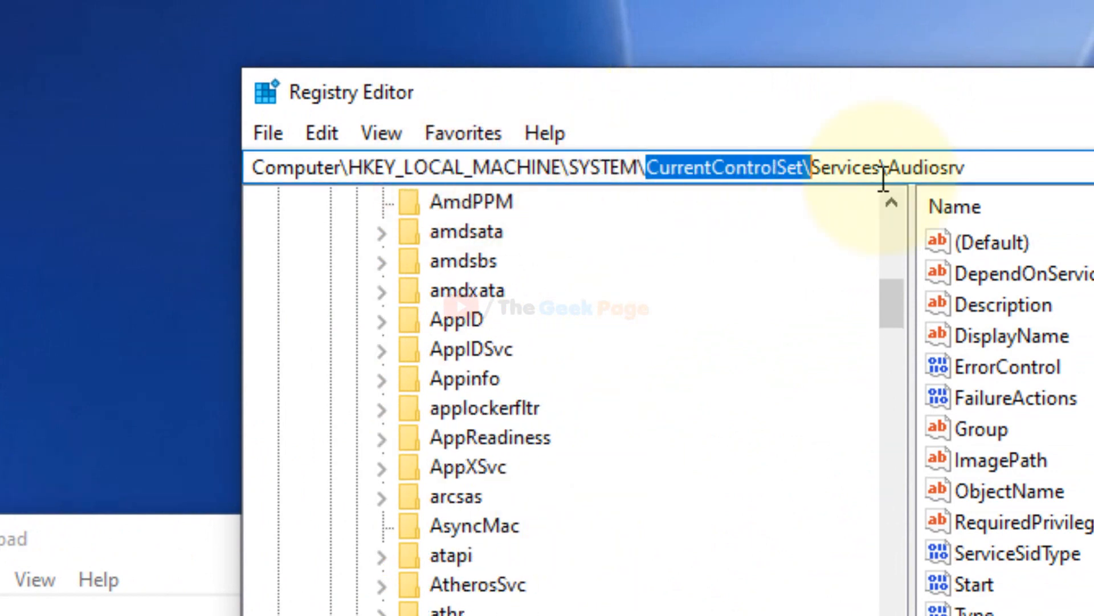
Step: Select the Audiosrv key under HKEY_LOCAL_MACHINE\SYSTEM\CurrentControlSet\Services
click(928, 167)
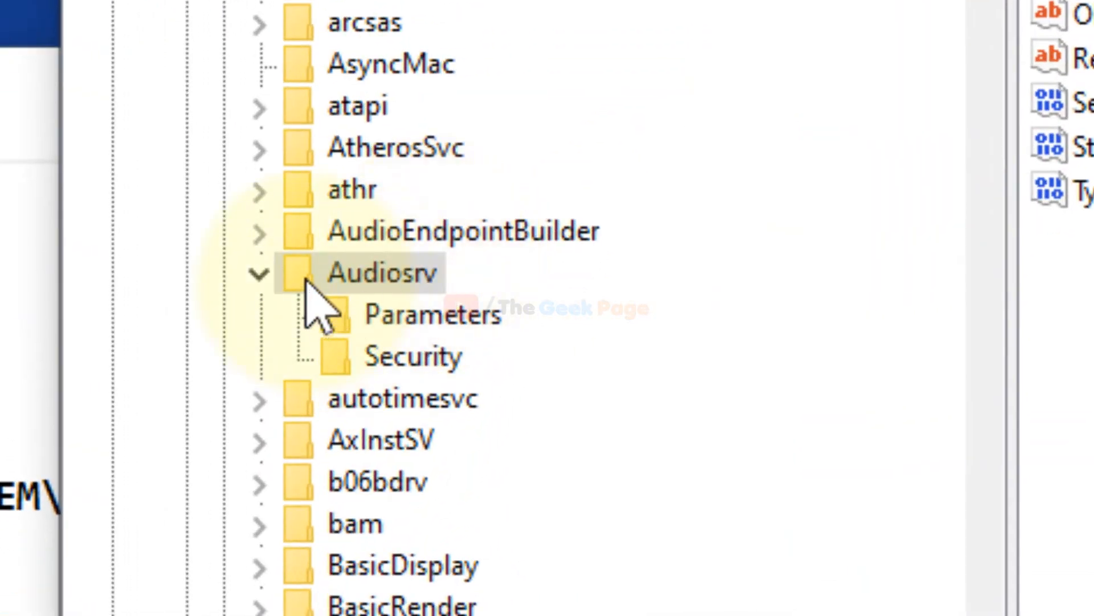
click(259, 272)
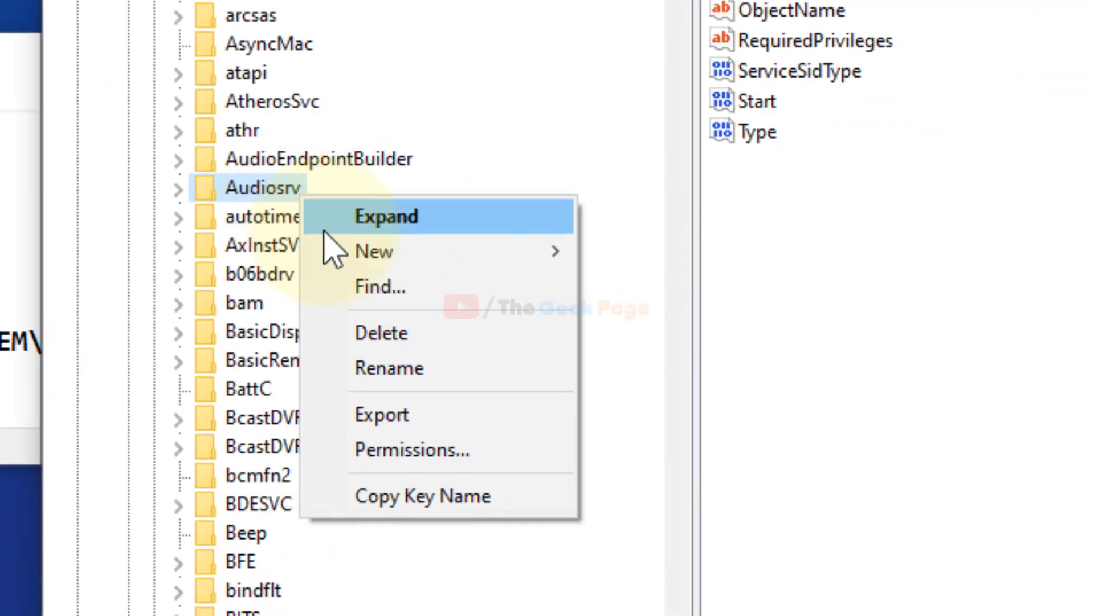
Step: Add SYSTEM to the Audiosrv key's permissions via the advanced account search
click(412, 449)
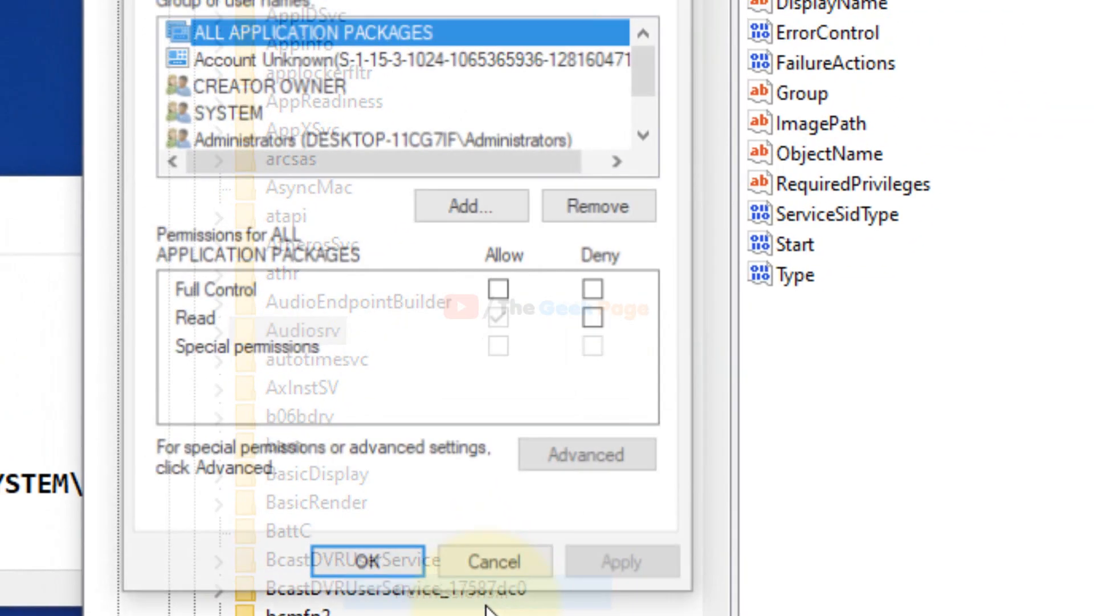
click(471, 205)
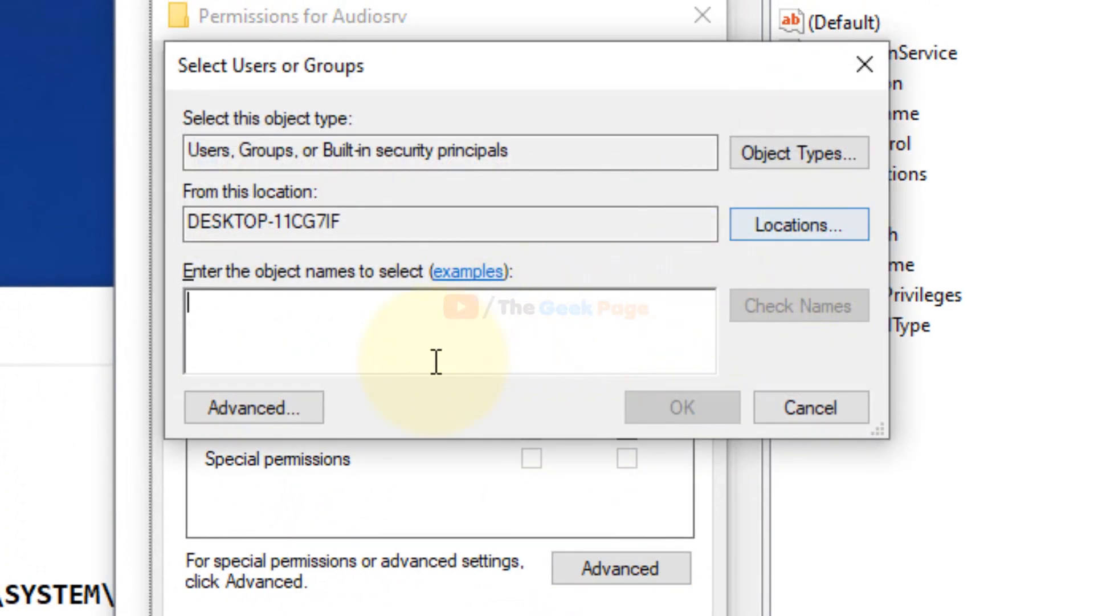
click(252, 407)
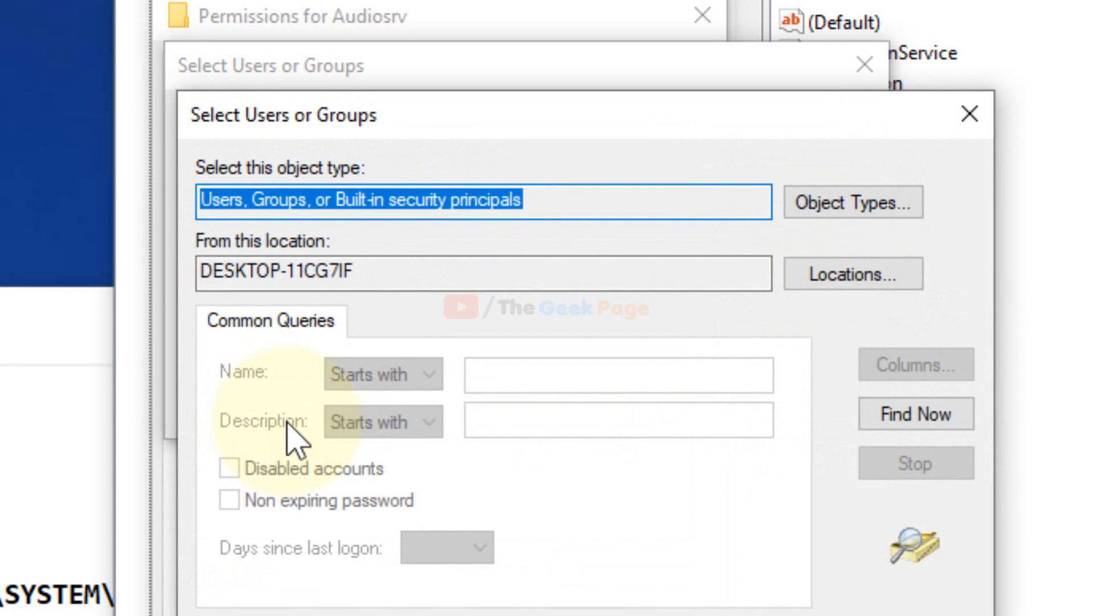
click(907, 396)
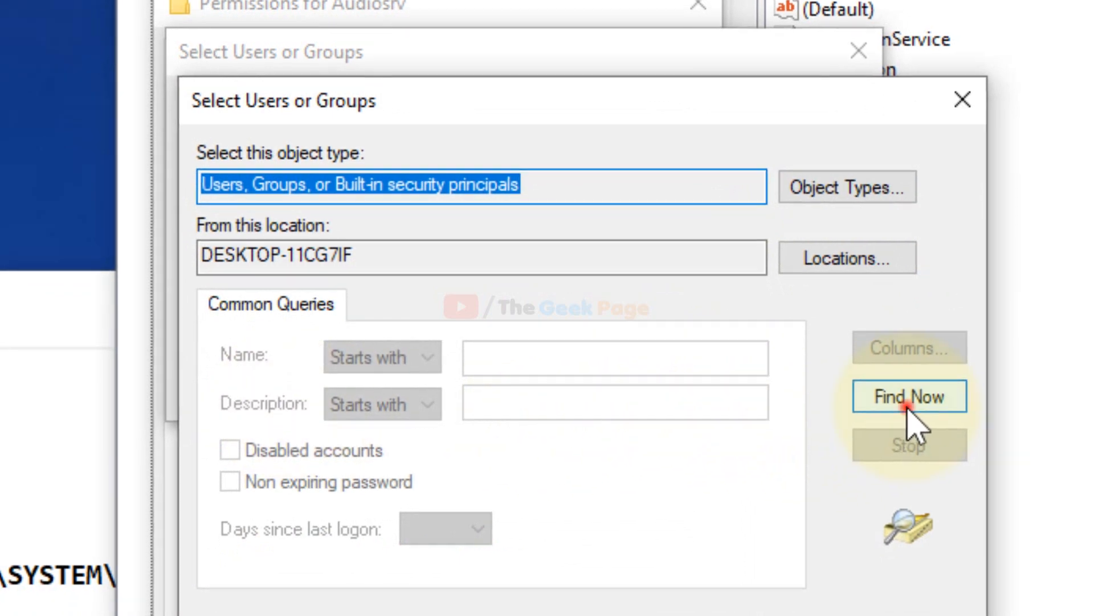
click(908, 395)
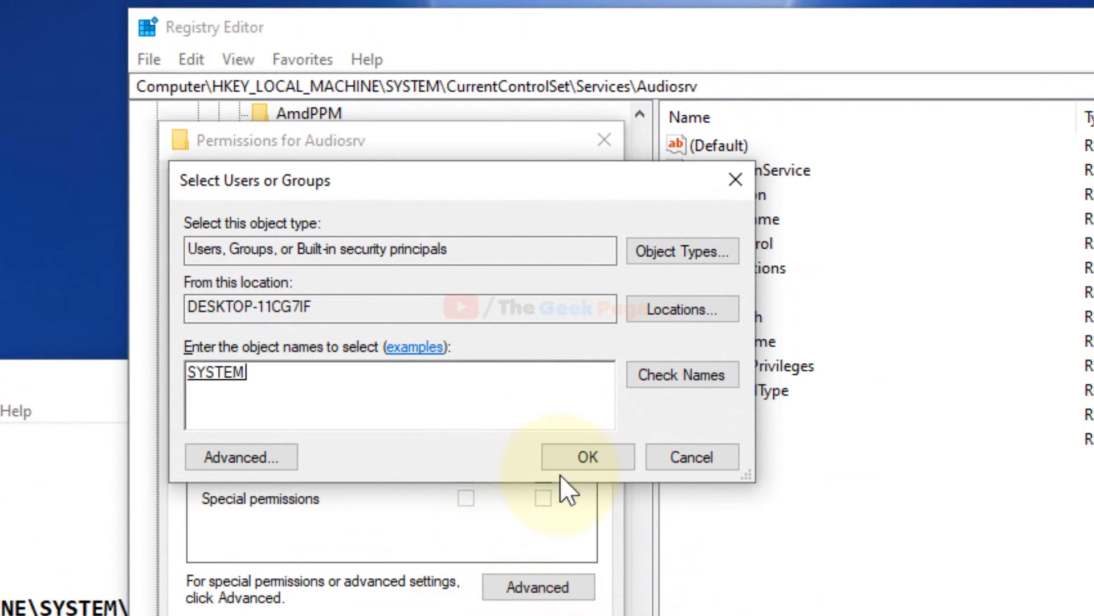
click(585, 456)
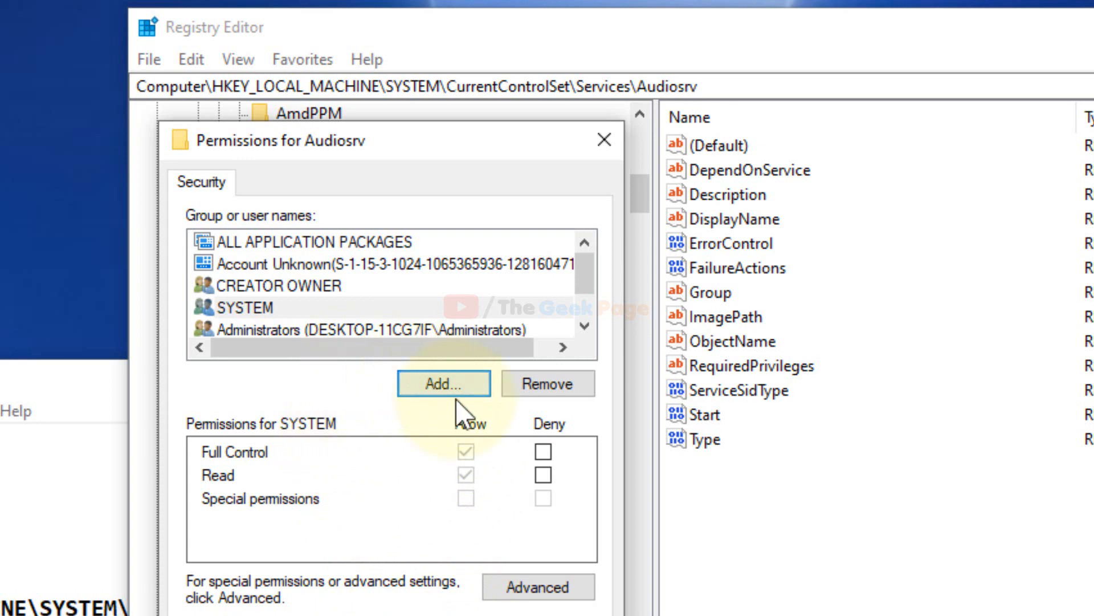
Step: Add the local Administrator account to the Audiosrv key's permissions and allow it Full Control
click(443, 383)
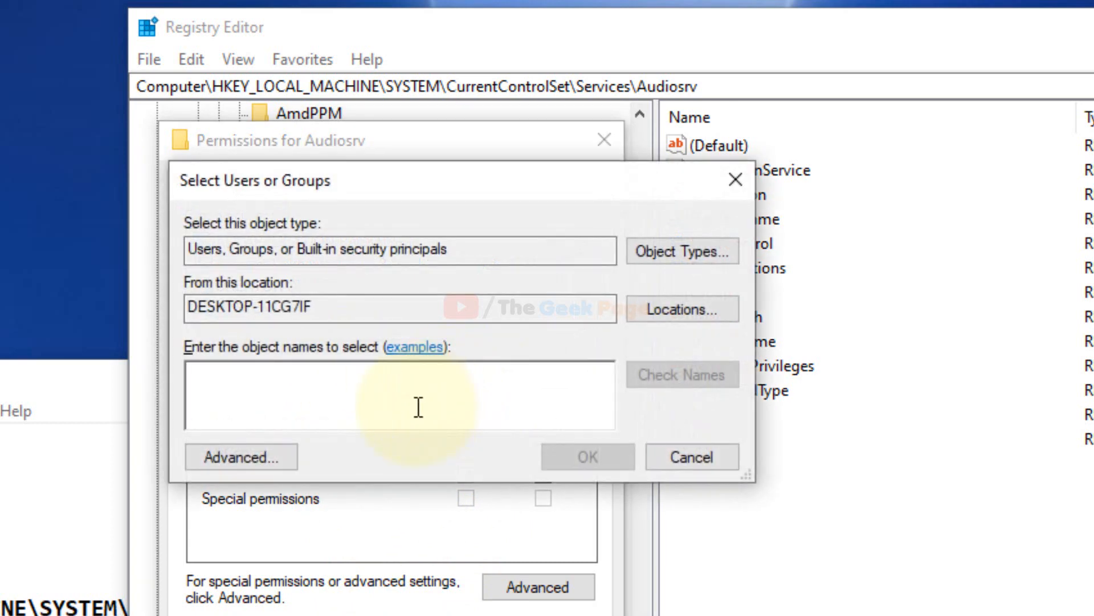
click(240, 456)
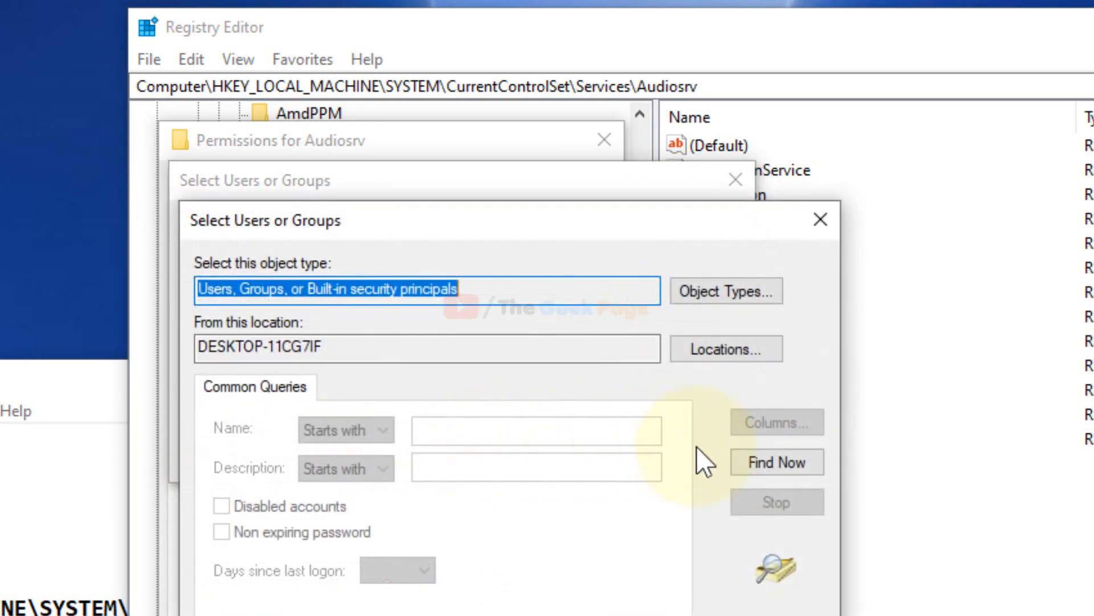
click(776, 462)
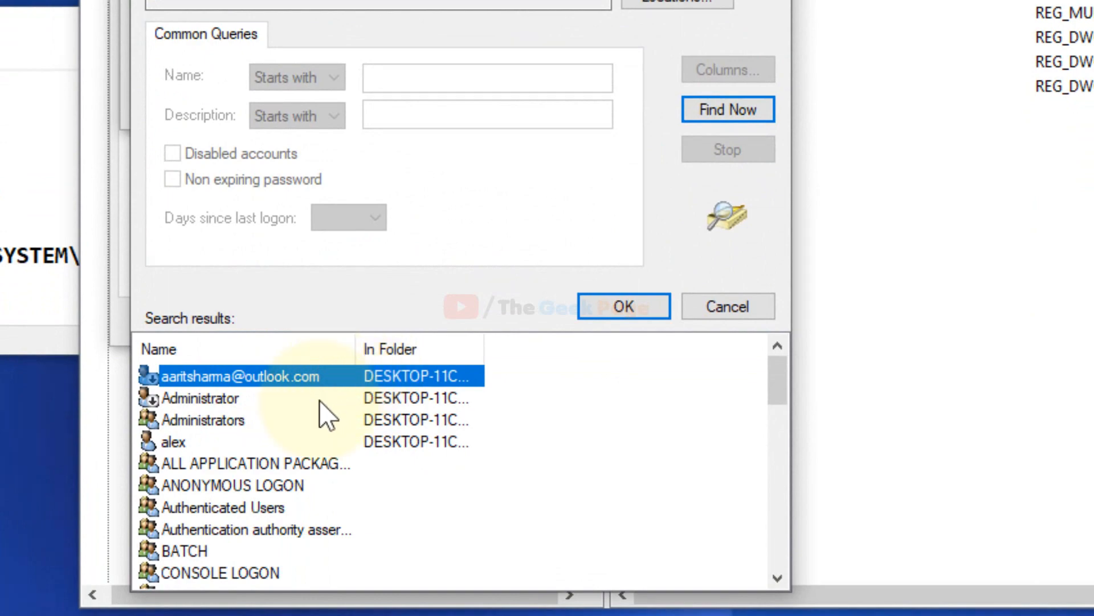
click(201, 397)
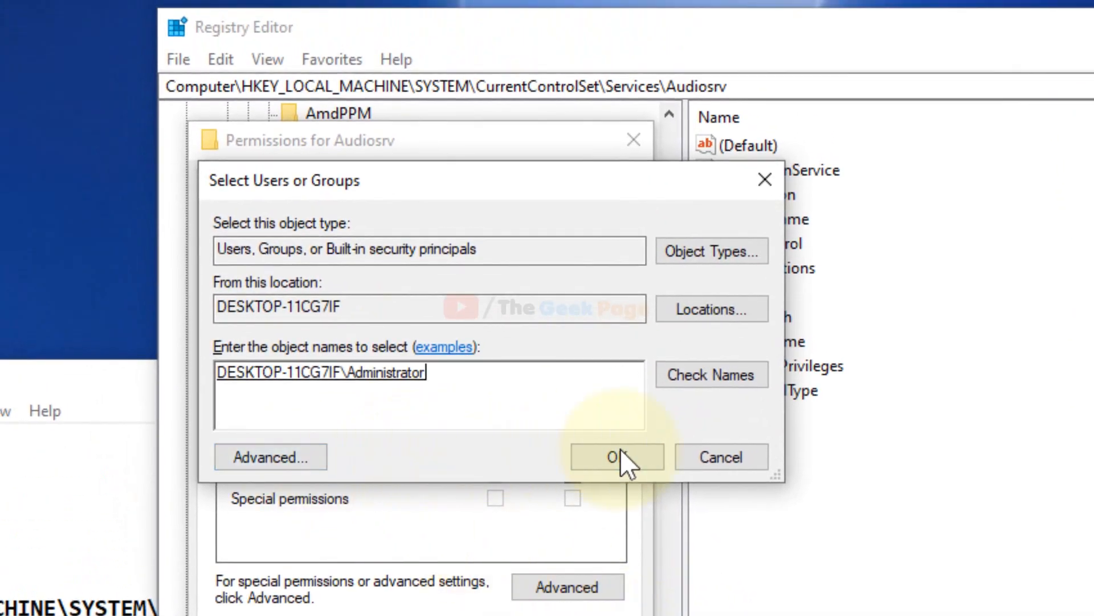
click(616, 456)
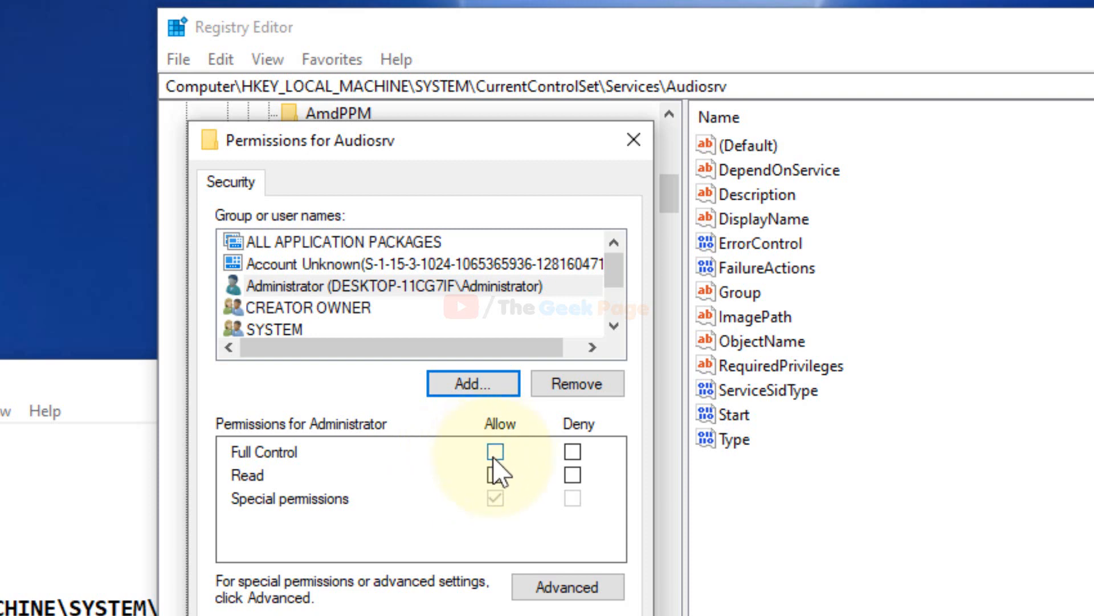
click(495, 453)
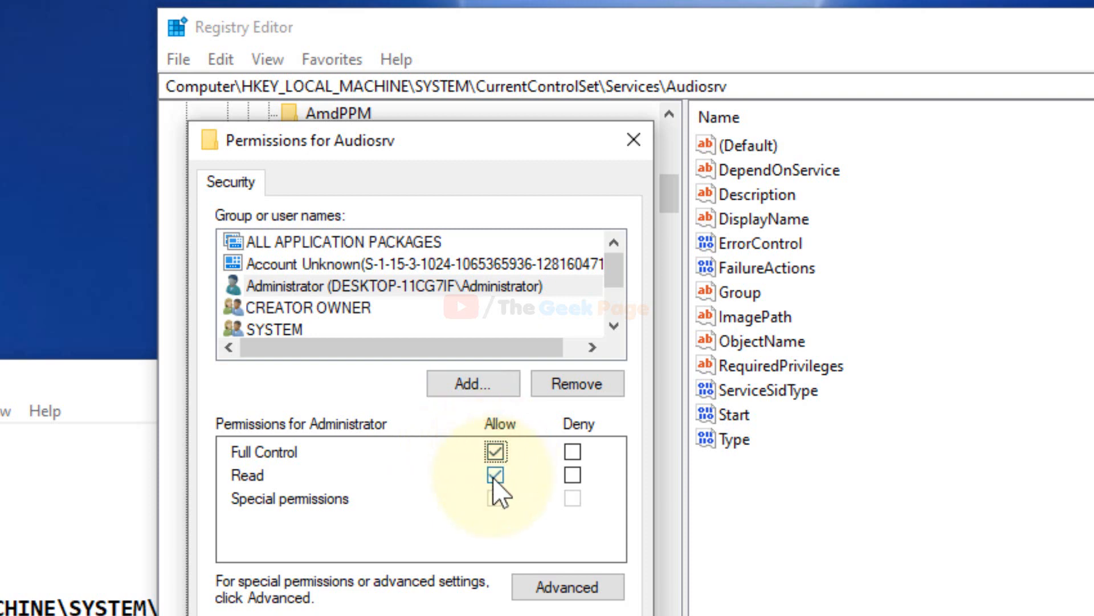